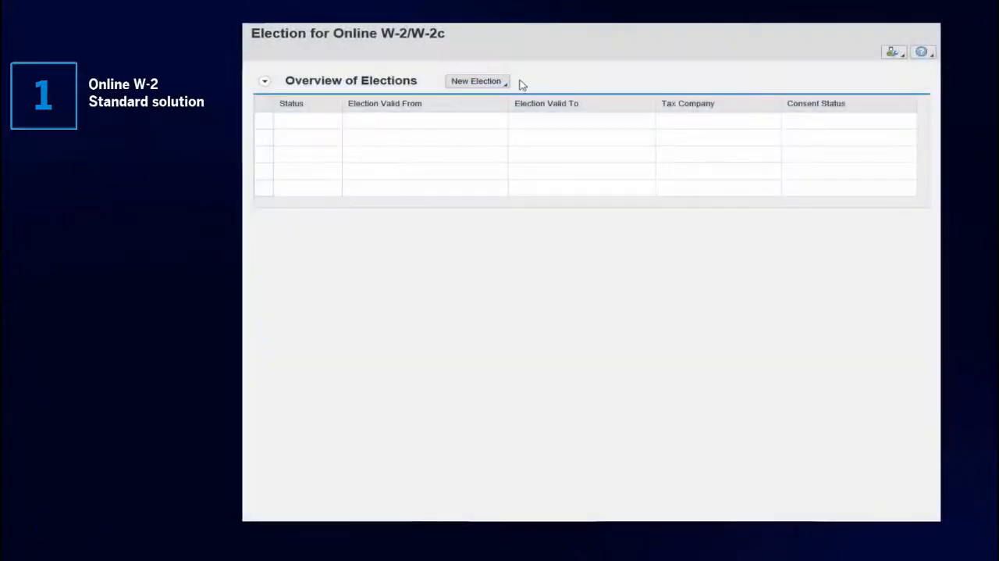
# Step: Start a W-2 election for US tax company 1 and choose Receive W-2 online
pyautogui.click(476, 81)
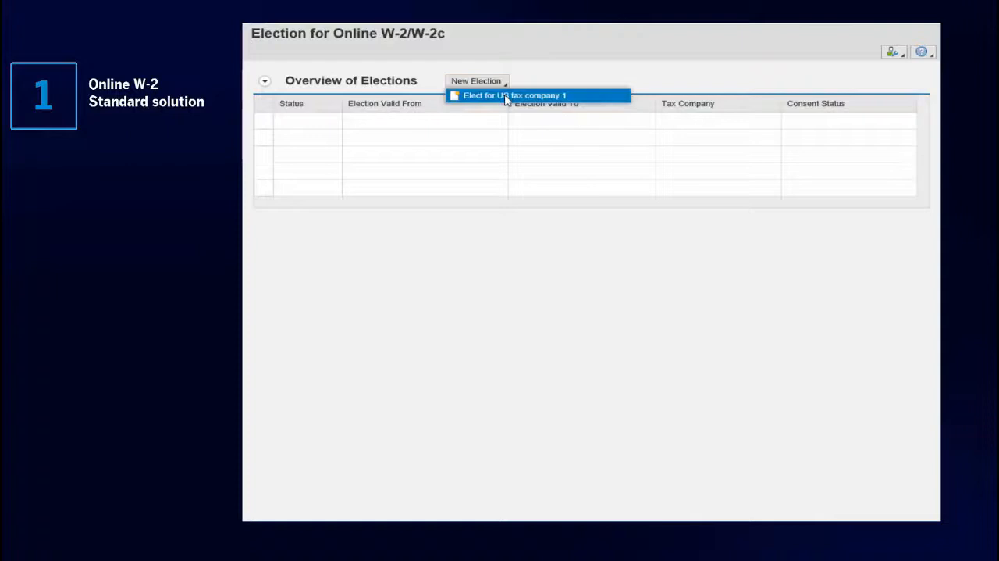
pyautogui.click(514, 93)
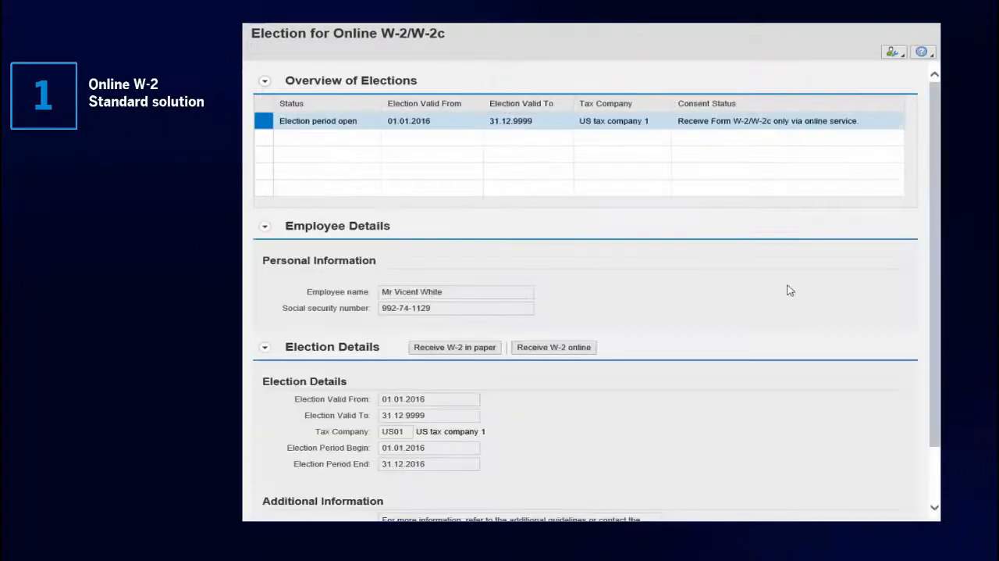
pyautogui.moveTo(761, 335)
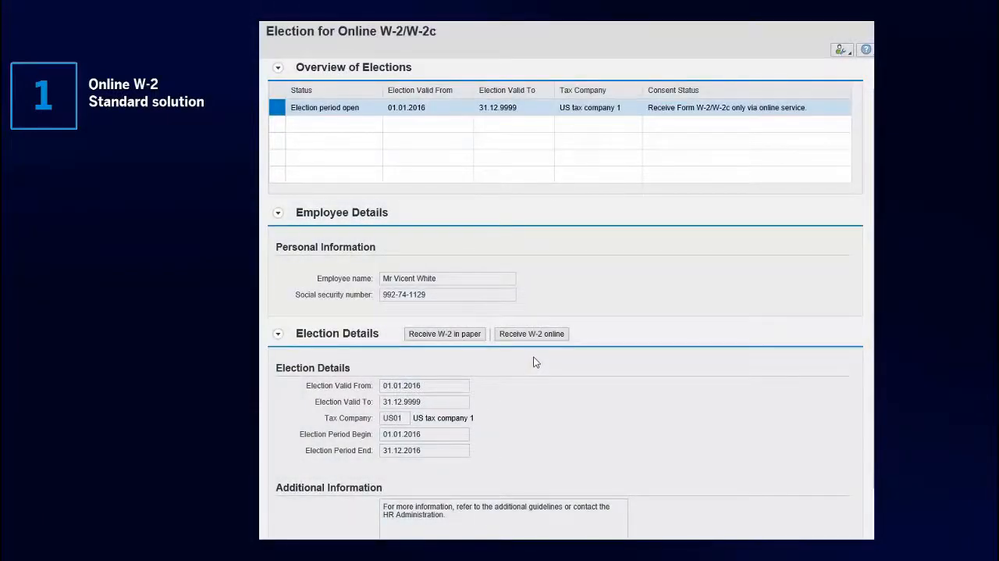
pyautogui.click(531, 334)
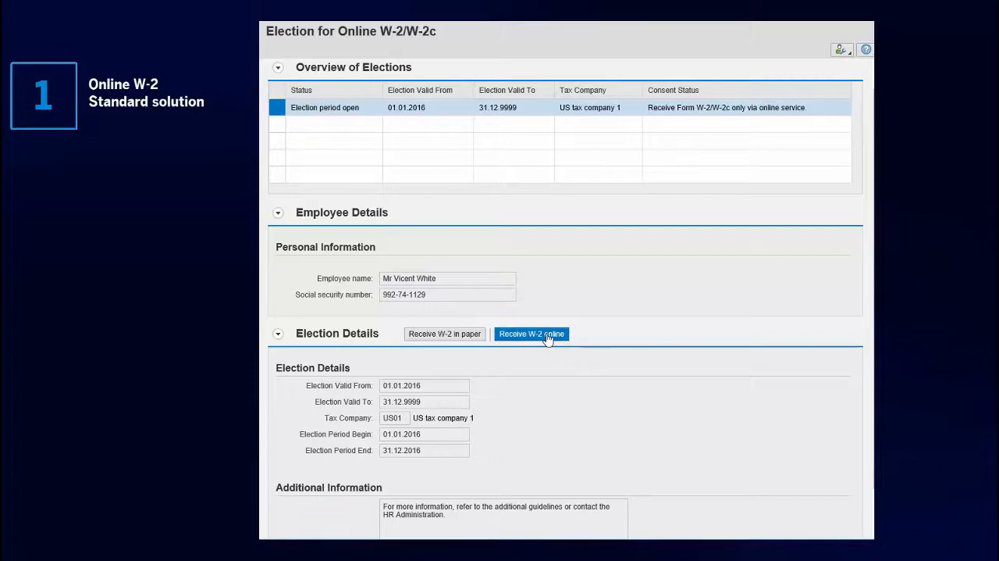
pyautogui.click(531, 334)
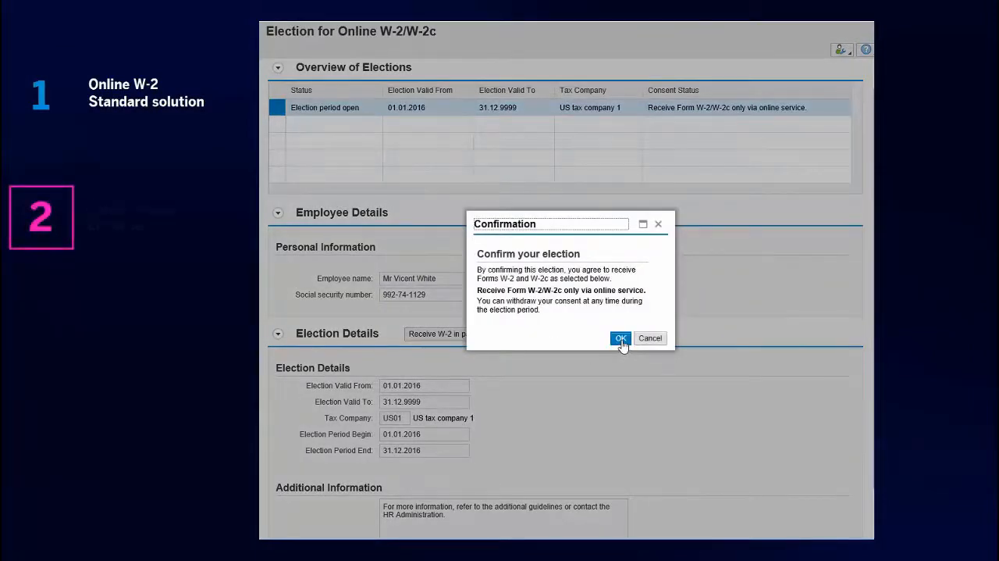
# Step: Confirm with OK that Forms W-2 and W-2c arrive only via online service
pyautogui.click(620, 337)
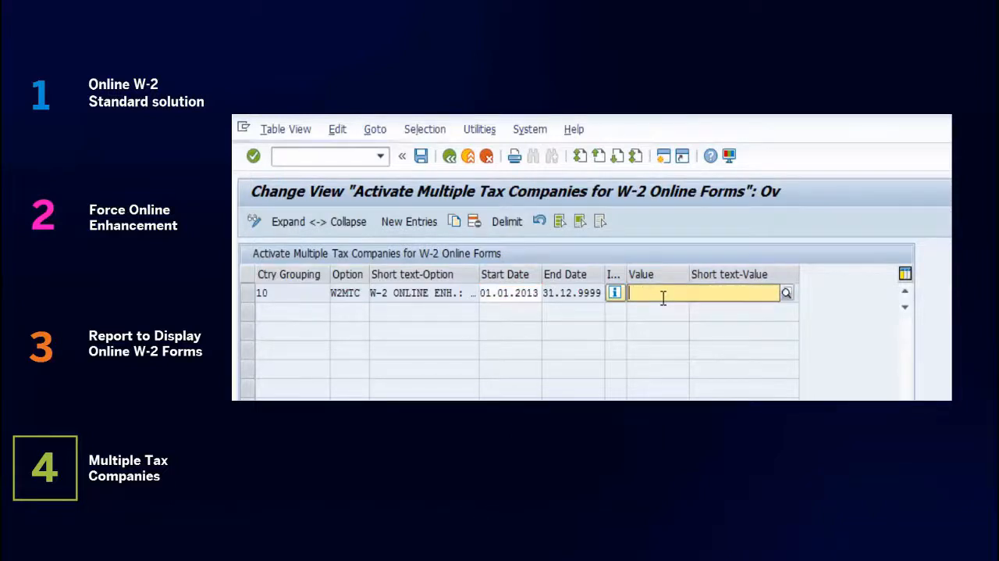
# Step: Set W2MTC for country grouping 10 to ON via the F4 help
pyautogui.click(787, 292)
pyautogui.write('ON')
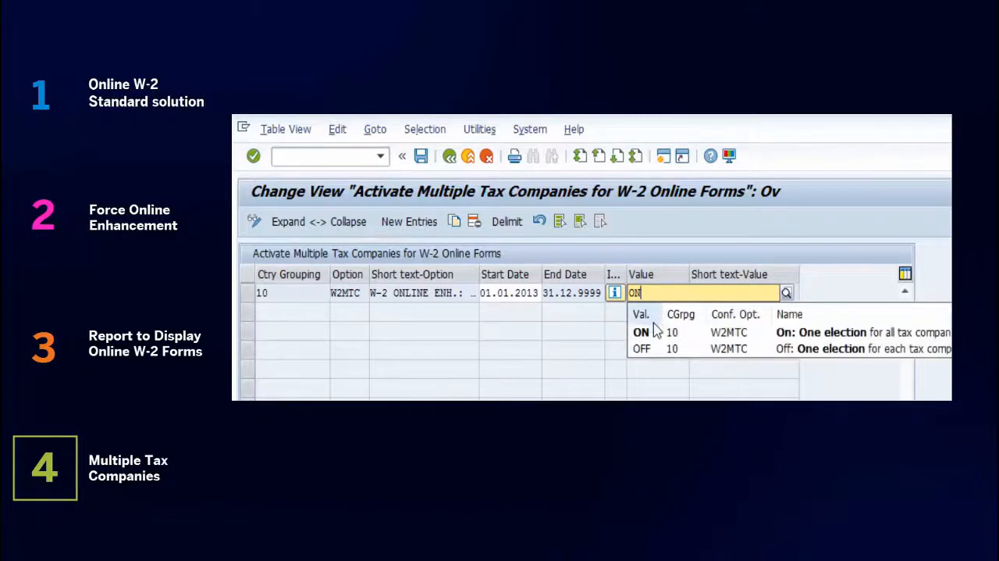
pyautogui.click(642, 348)
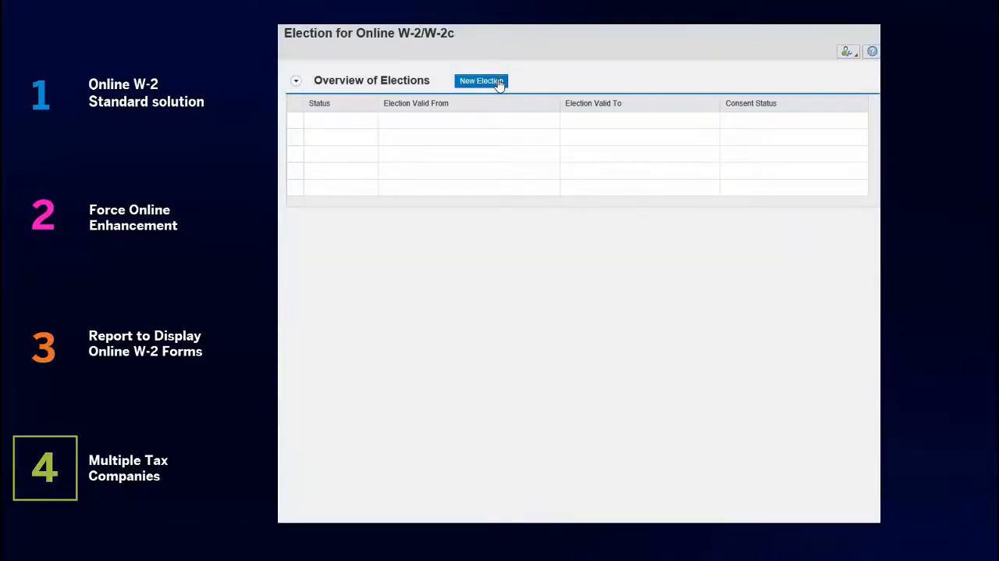
# Step: Create a new W-2 election and review SAP Note 2464161's Tax Reporter document
pyautogui.click(481, 81)
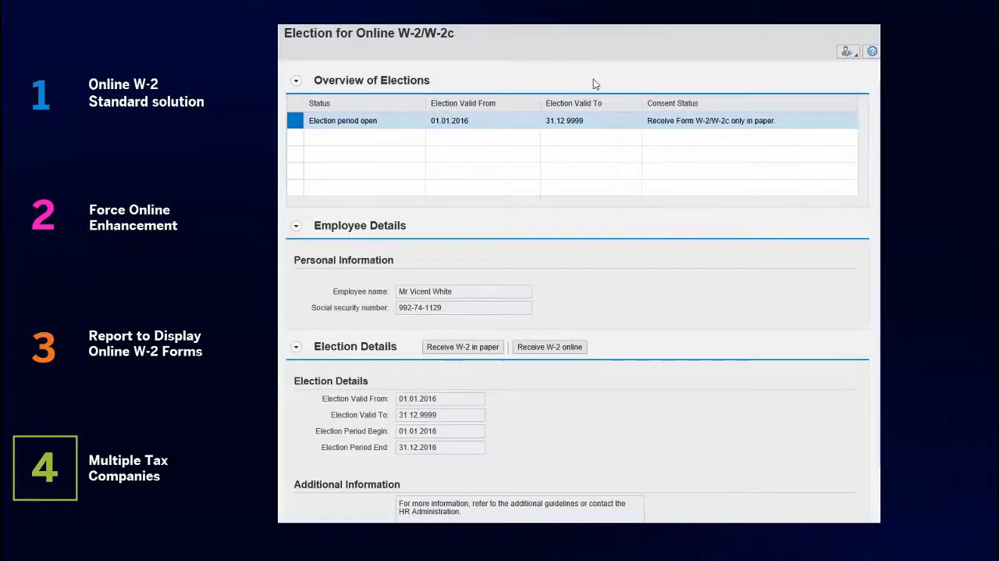
pyautogui.click(371, 80)
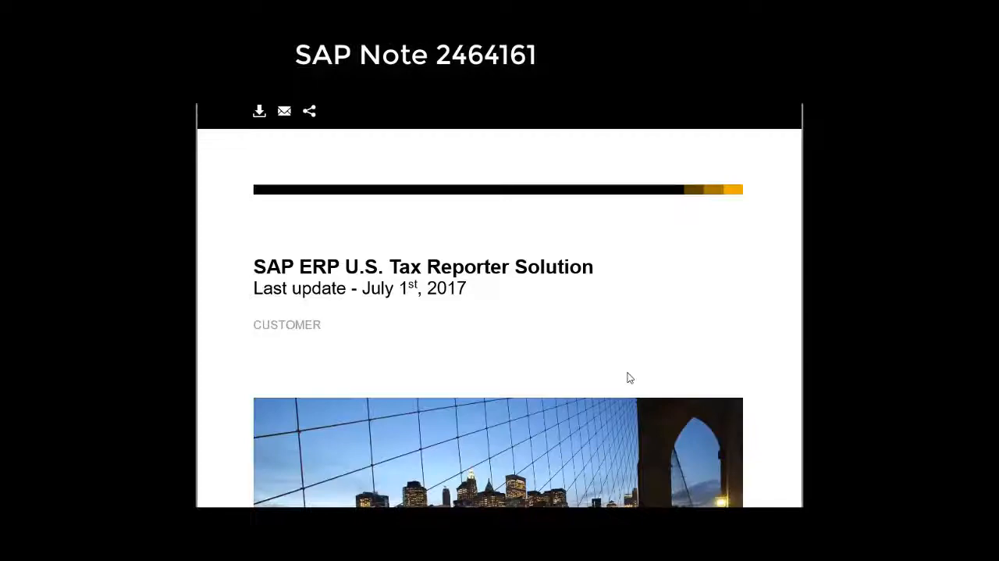
pyautogui.scroll(-3)
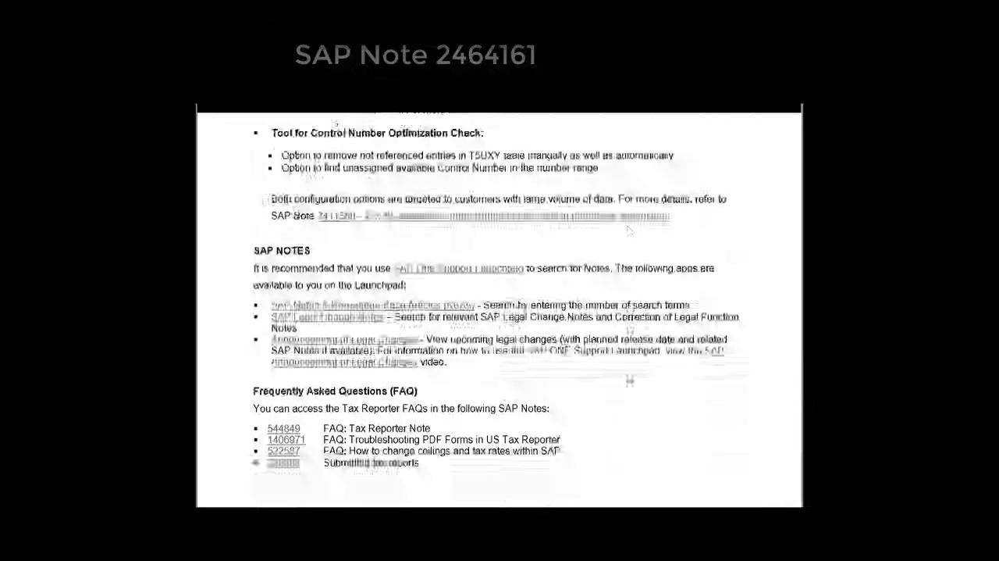